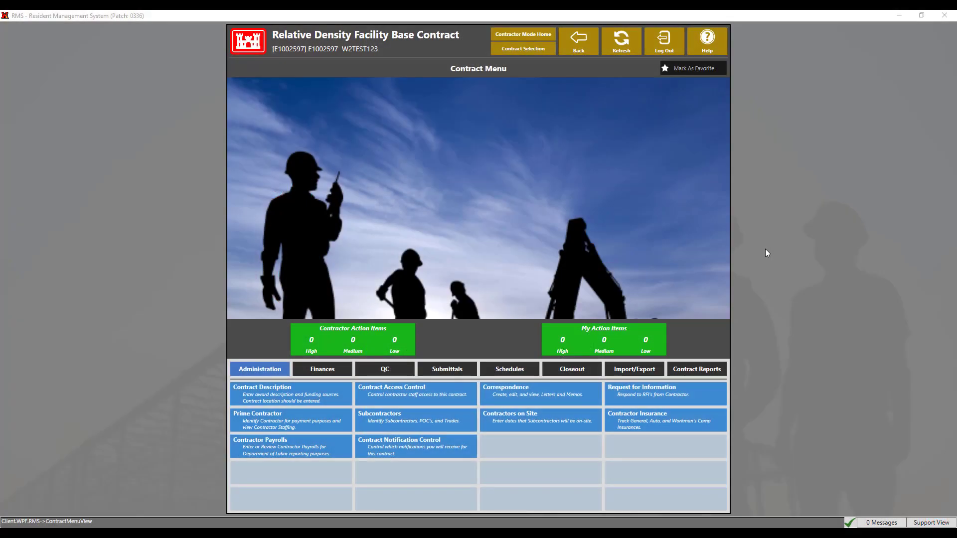
Switch the contract menu to its Import/Export section.
{"action": "left_click", "coordinate": [633, 369]}
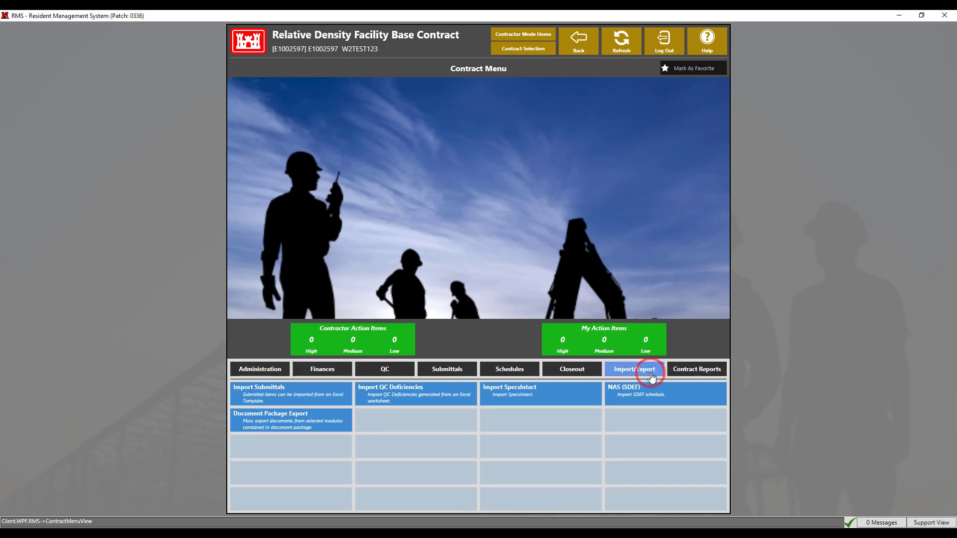
{"action": "mouse_move", "coordinate": [312, 397]}
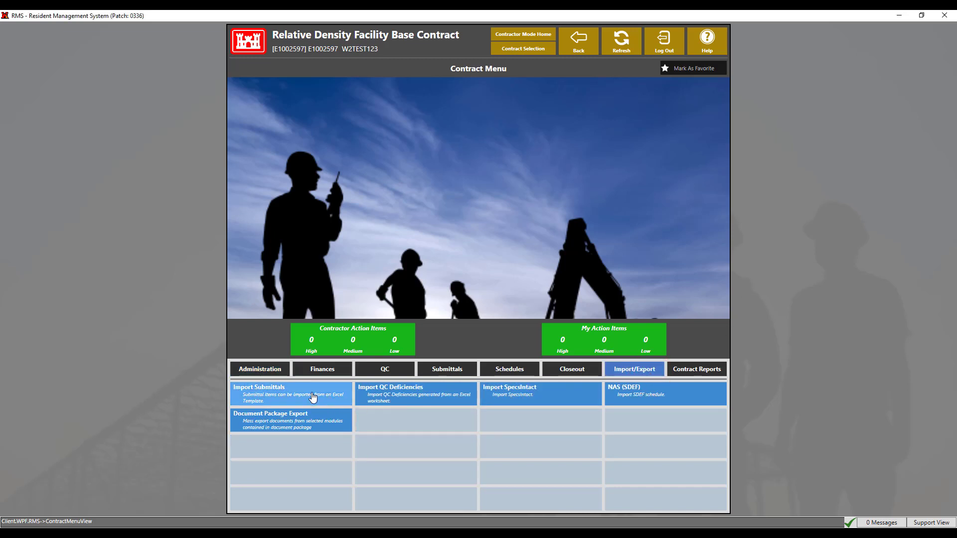
Go to Import Submittals and keep 01 Main Register as the Import To destination.
{"action": "left_click", "coordinate": [290, 393]}
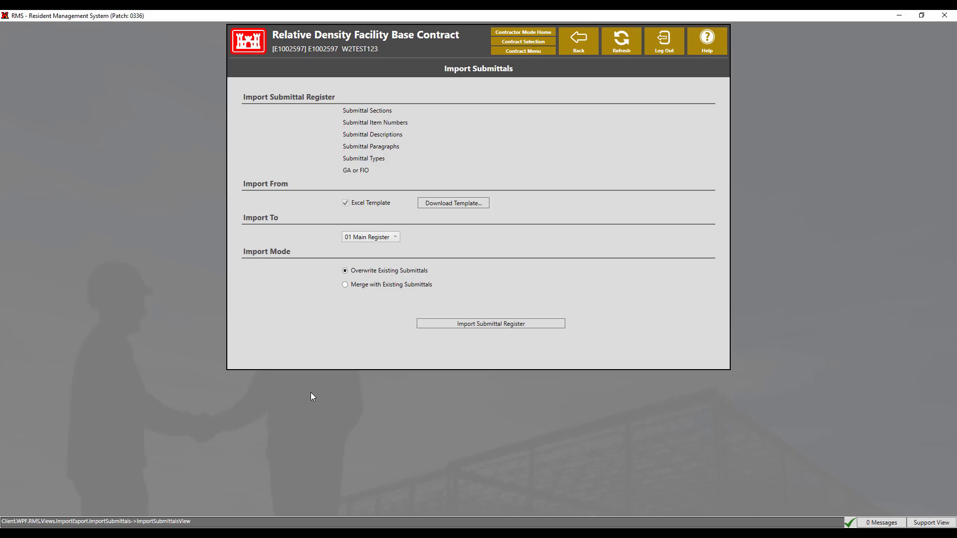
{"action": "mouse_move", "coordinate": [383, 312]}
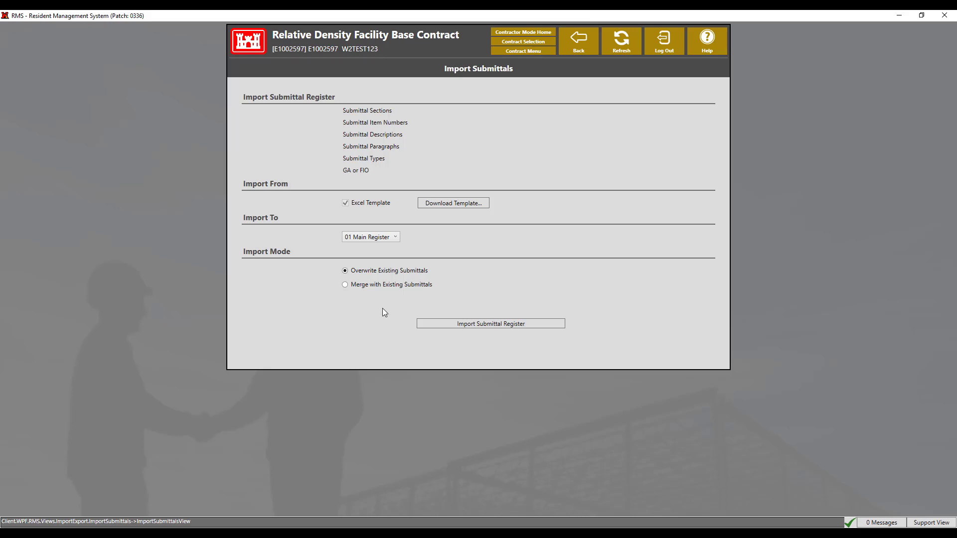
{"action": "left_click", "coordinate": [395, 237]}
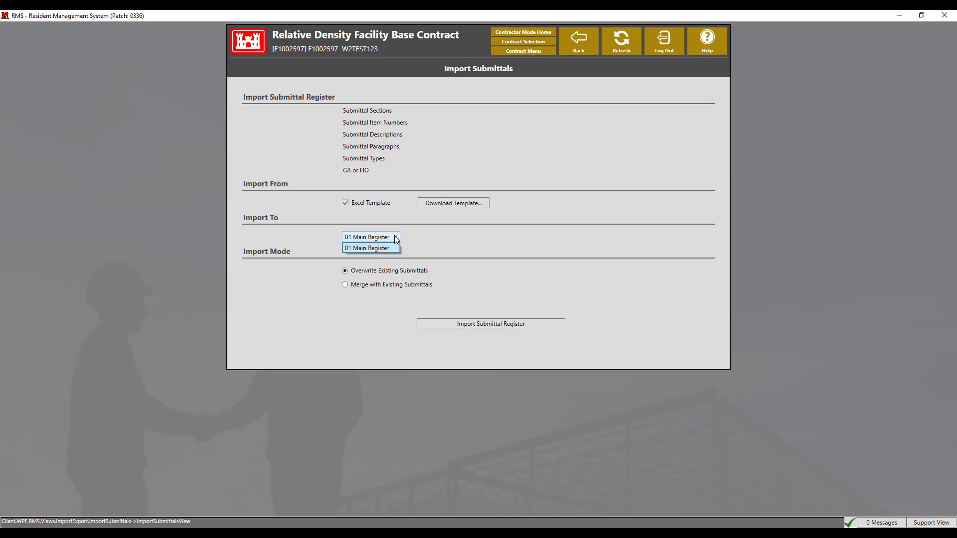
{"action": "mouse_move", "coordinate": [428, 237]}
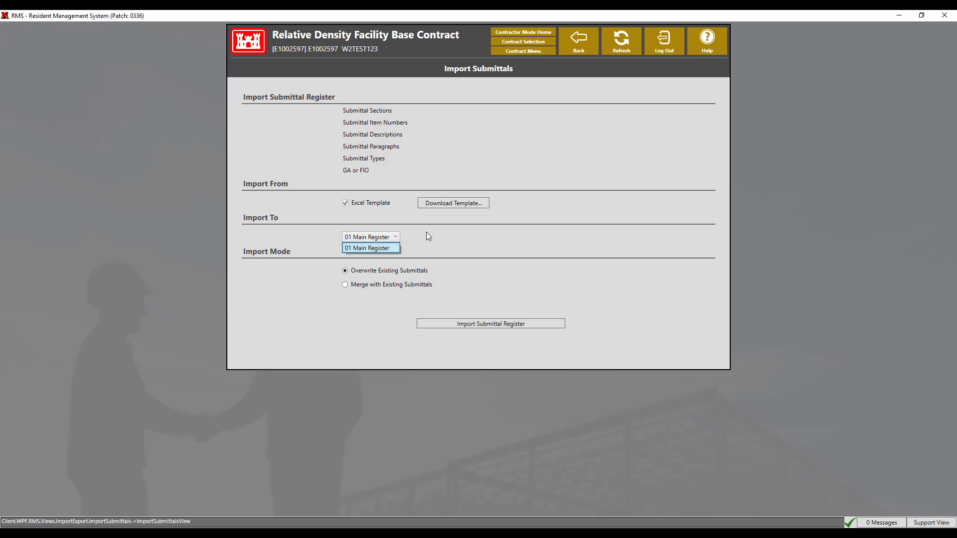
{"action": "left_click", "coordinate": [370, 249]}
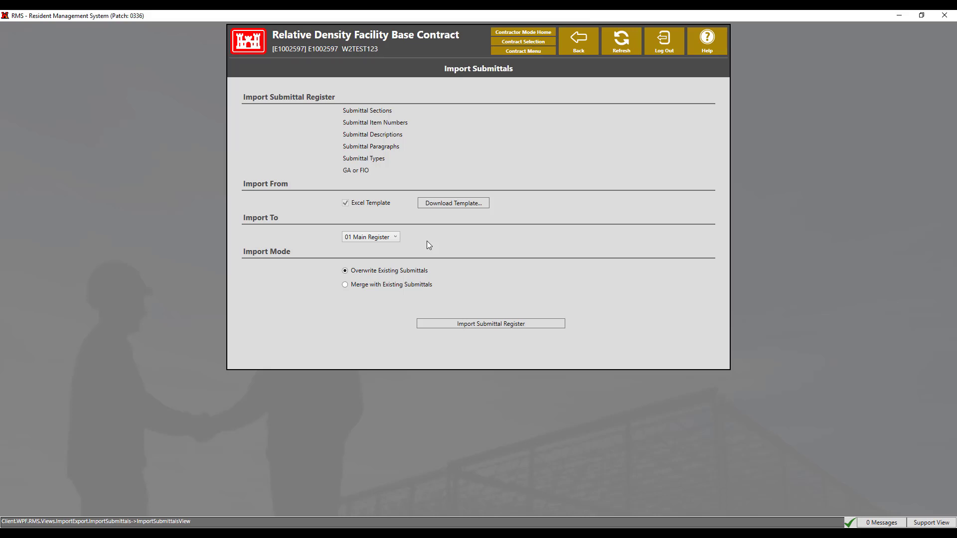
Extract the ExcelSubmittalTemplate zip from Downloads into its own ExcelSubmittalTemplate folder.
{"action": "left_click", "coordinate": [452, 202]}
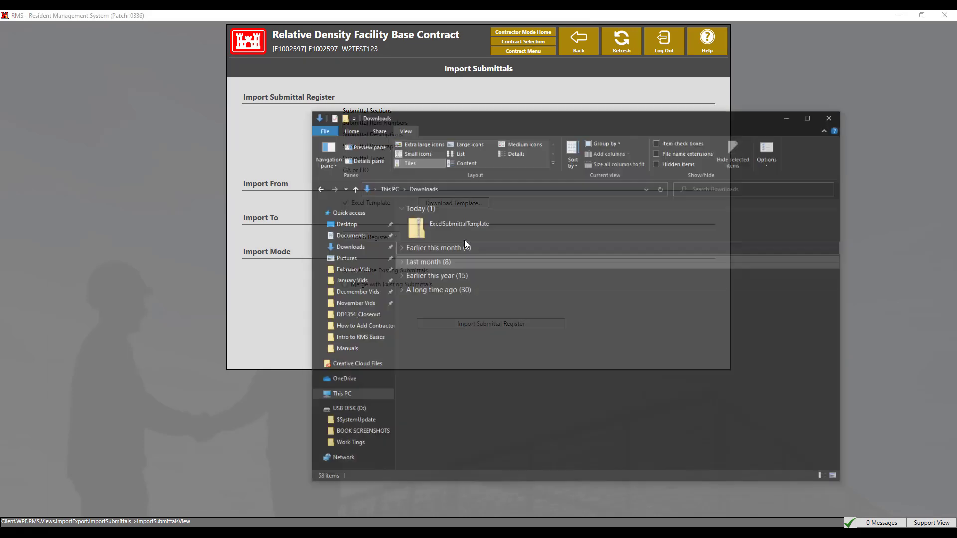
{"action": "left_click", "coordinate": [476, 204]}
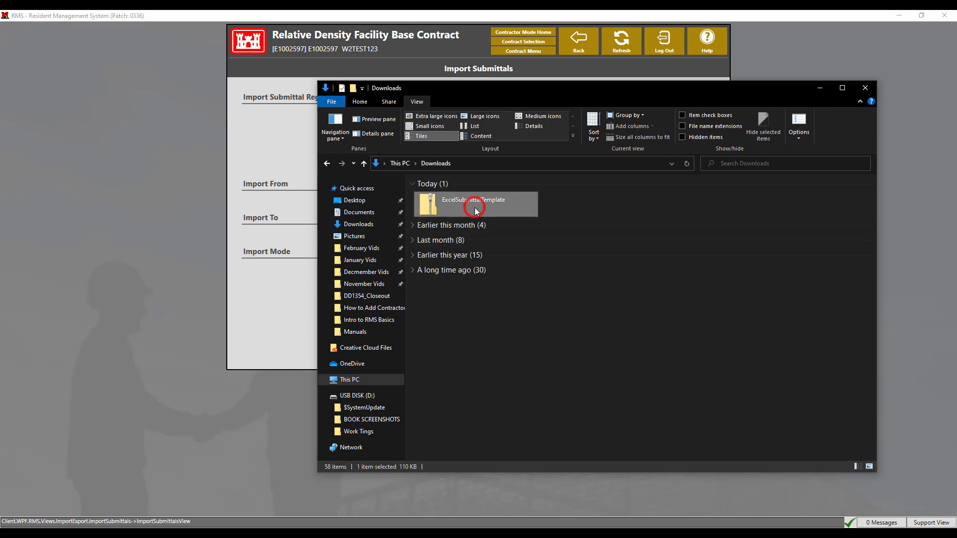
{"action": "left_click", "coordinate": [475, 203]}
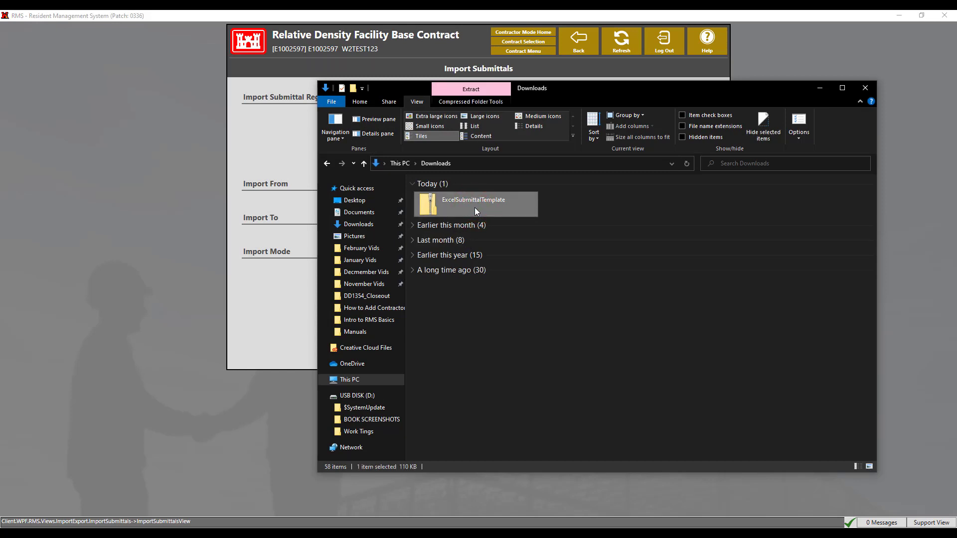
{"action": "double_click", "coordinate": [474, 203]}
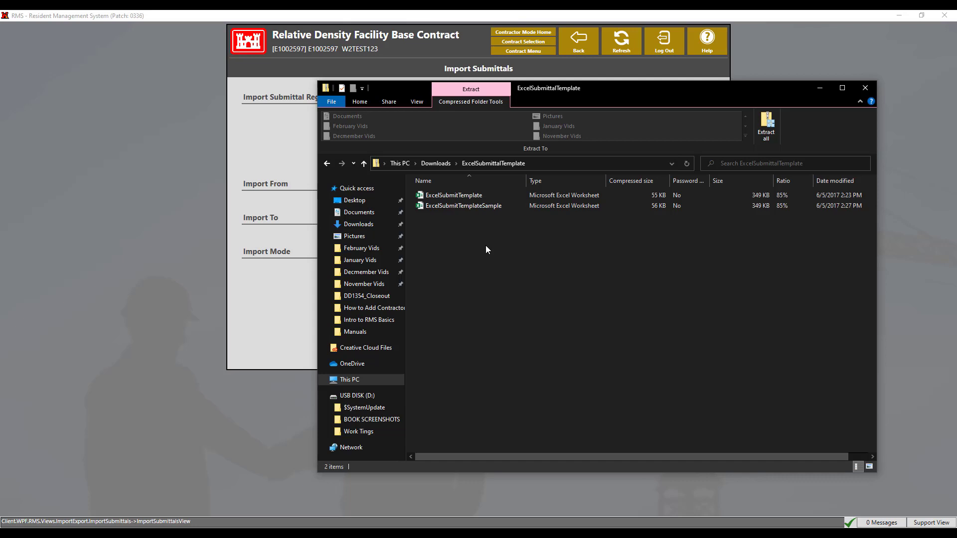
{"action": "left_click", "coordinate": [766, 126]}
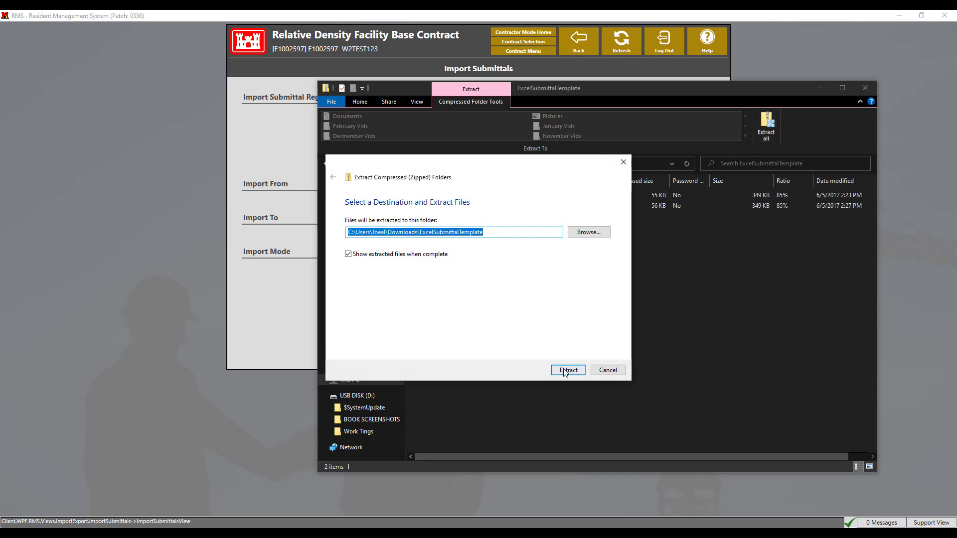
{"action": "left_click", "coordinate": [568, 370]}
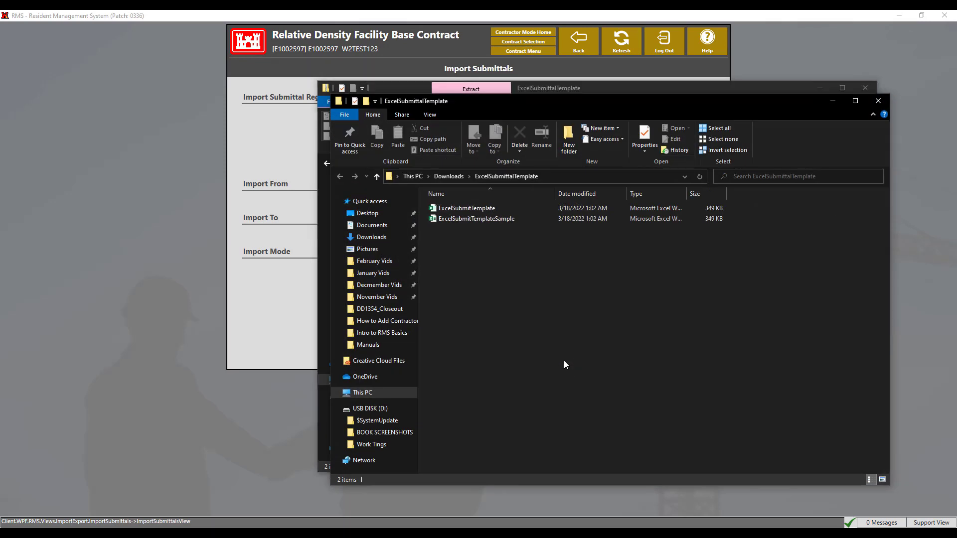
Open ExcelSubmitTemplate and save it as RD_Submittal_Register_Example.xlsx.
{"action": "left_click", "coordinate": [465, 208]}
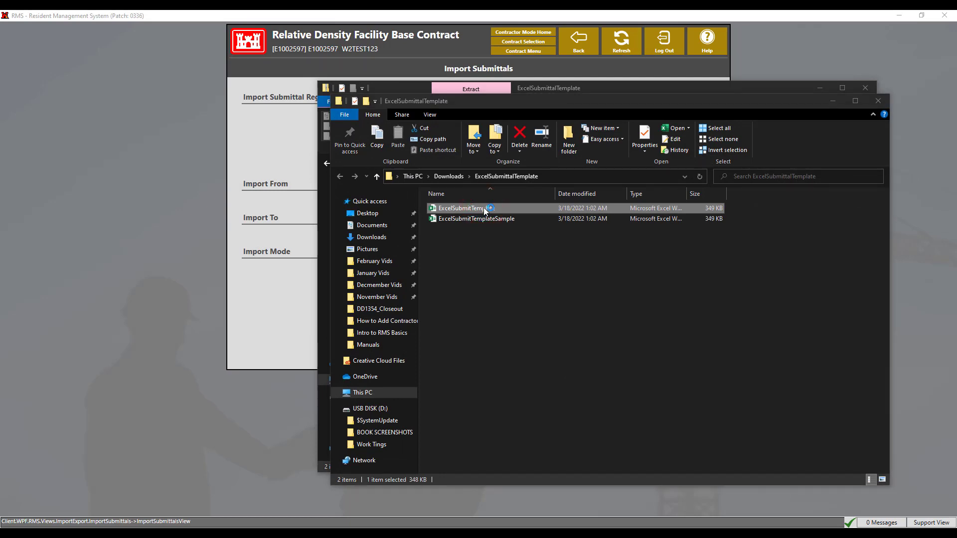
{"action": "double_click", "coordinate": [460, 208]}
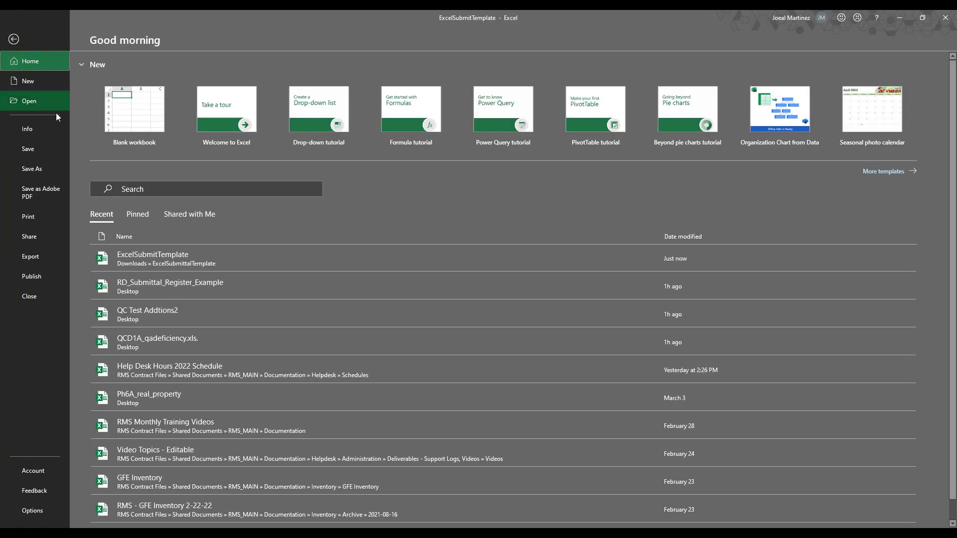
{"action": "left_click", "coordinate": [31, 168]}
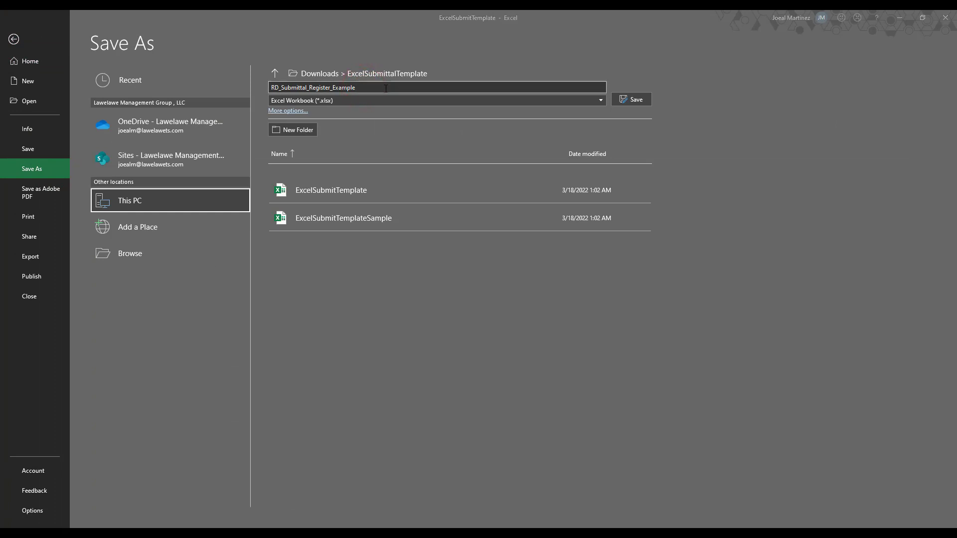
{"action": "left_click", "coordinate": [630, 99]}
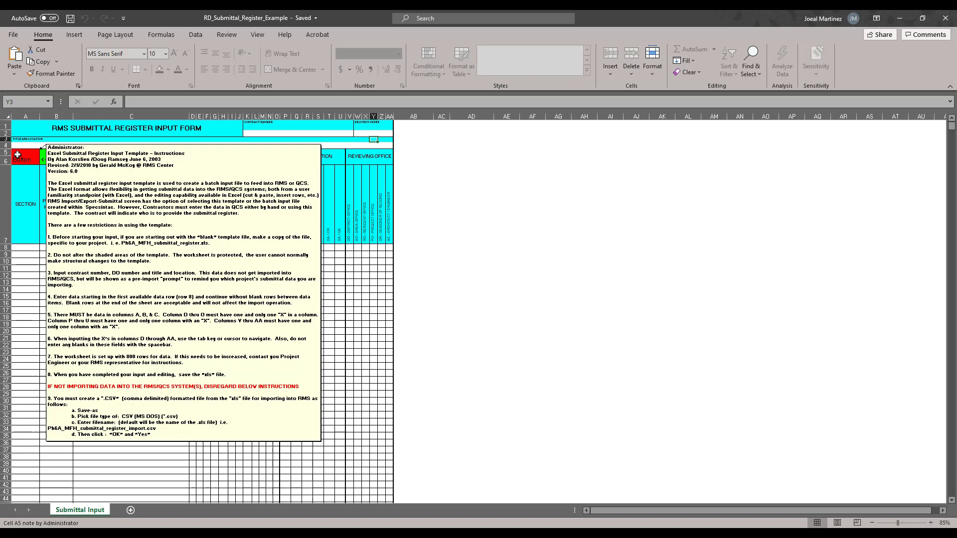
Dismiss the instructions note and enter contract number E1002597 in the form header.
{"action": "left_click", "coordinate": [412, 154]}
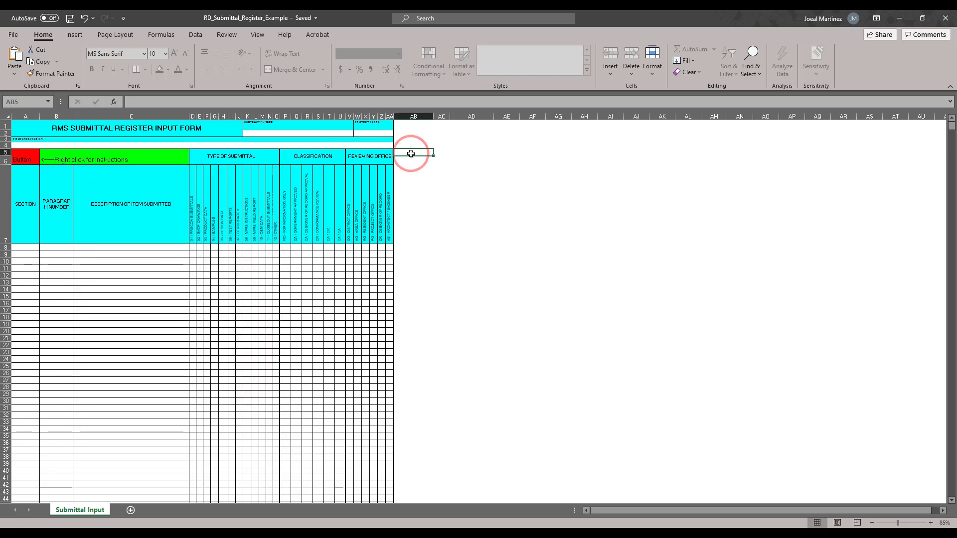
{"action": "left_click", "coordinate": [412, 162]}
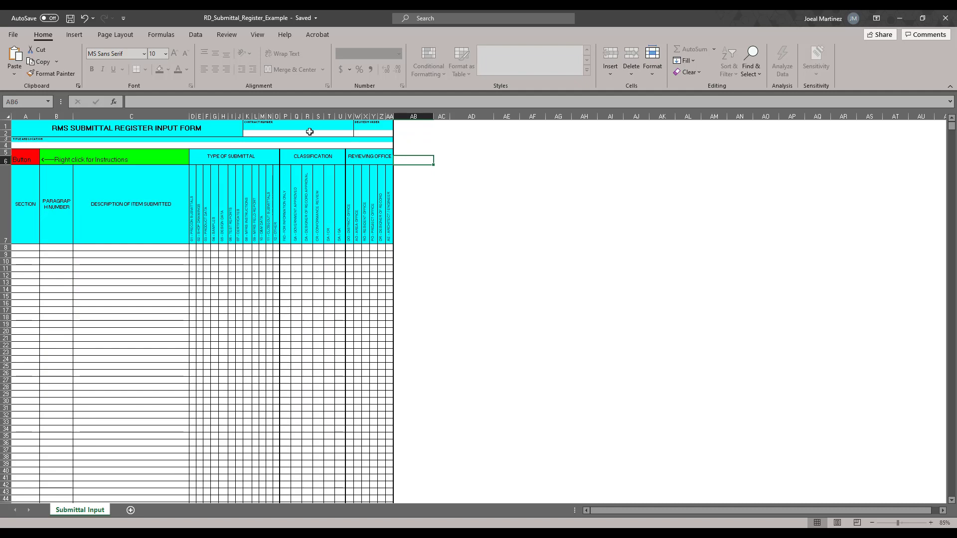
{"action": "type", "text": "E1002597"}
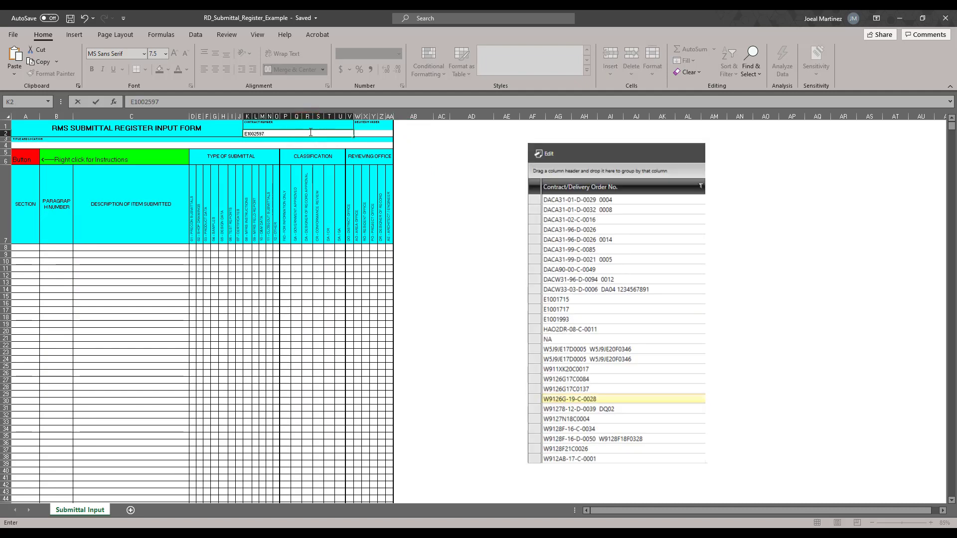
{"action": "left_click", "coordinate": [371, 133]}
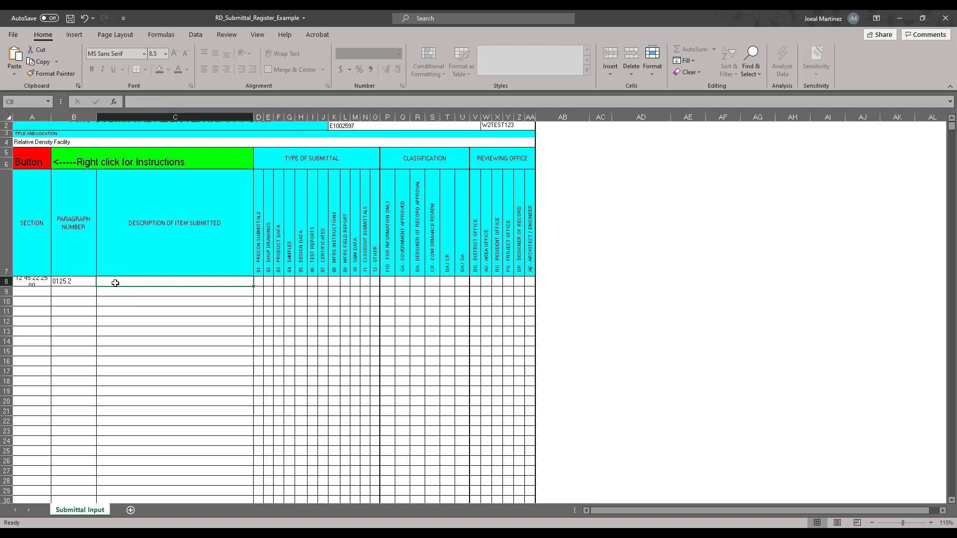
Paste the first item's description and mark its Other submittal type and reviewing office with X.
{"action": "key", "text": "ctrl+v"}
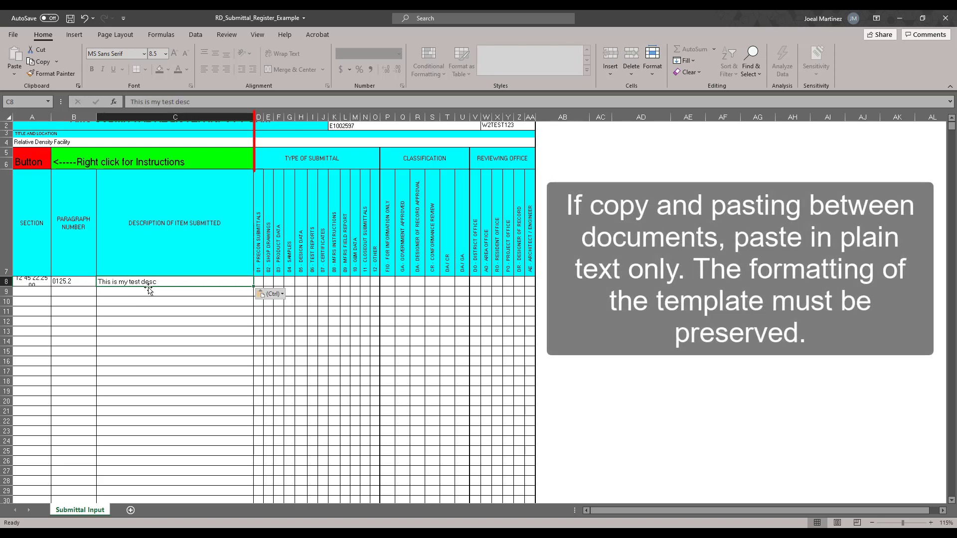
{"action": "left_click", "coordinate": [313, 282]}
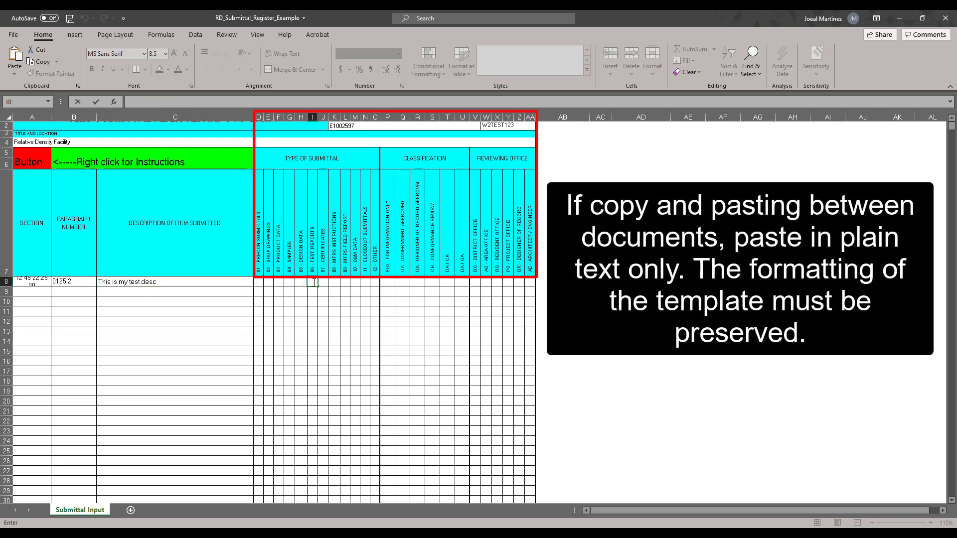
{"action": "left_click", "coordinate": [374, 282]}
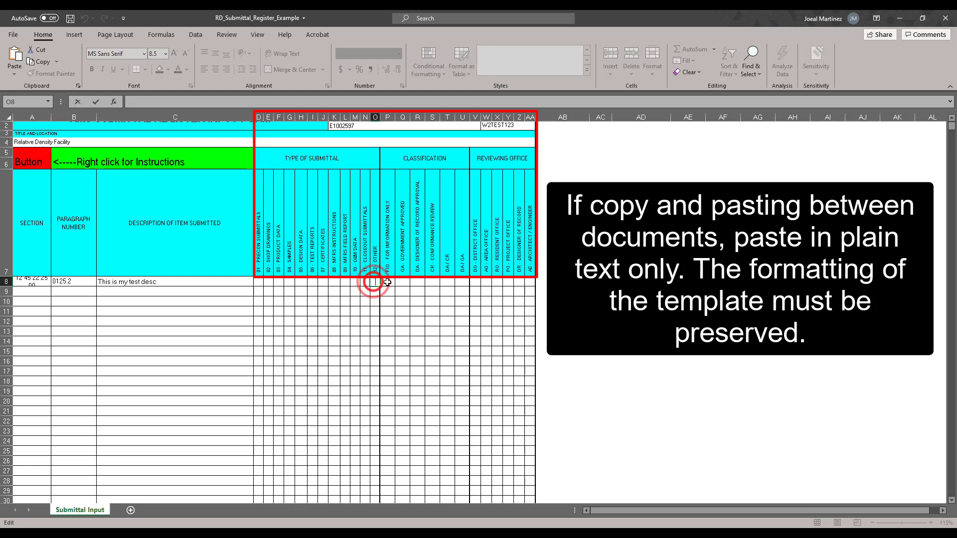
{"action": "type", "text": "X"}
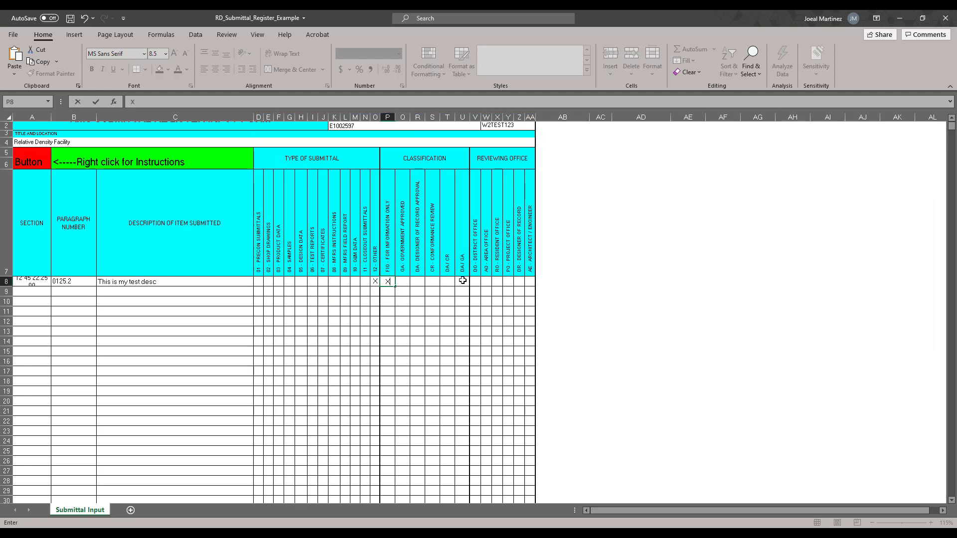
{"action": "left_click", "coordinate": [476, 281]}
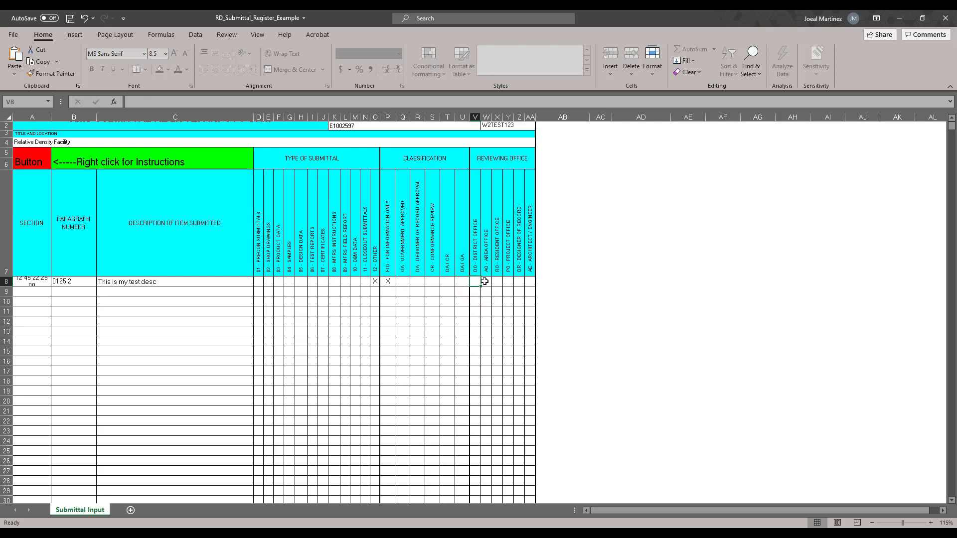
{"action": "left_click", "coordinate": [561, 281]}
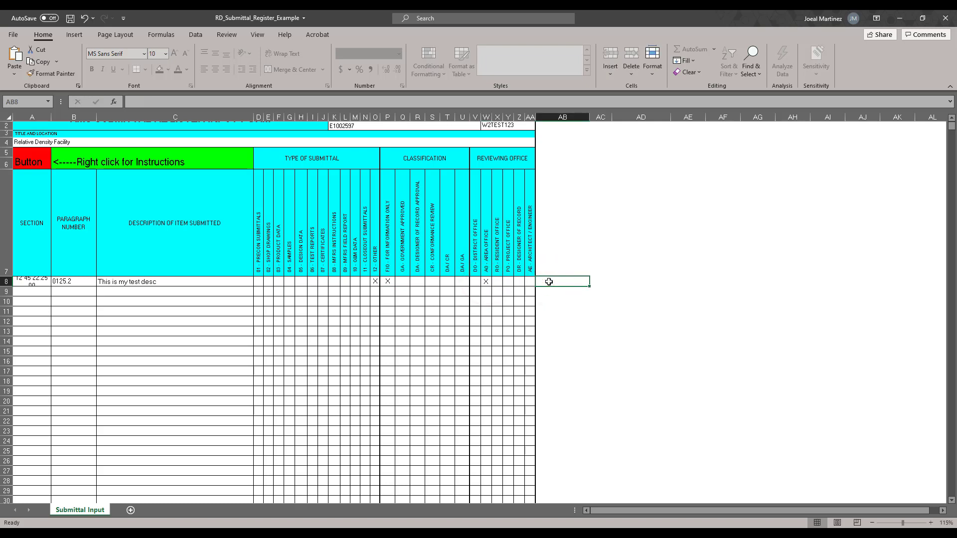
Mark the second item as preconstruction with classification and resident office, and the third item's reviewing office.
{"action": "left_click", "coordinate": [31, 291]}
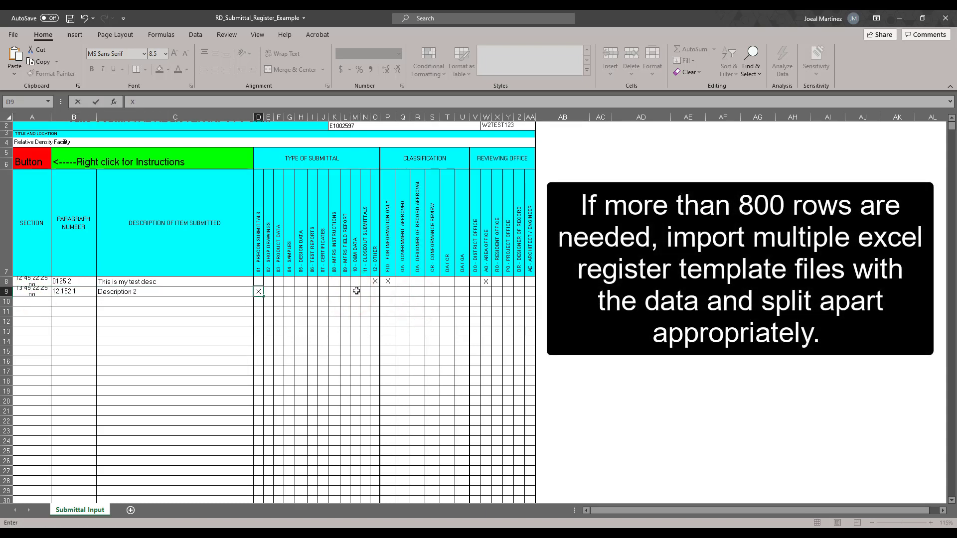
{"action": "left_click", "coordinate": [447, 292]}
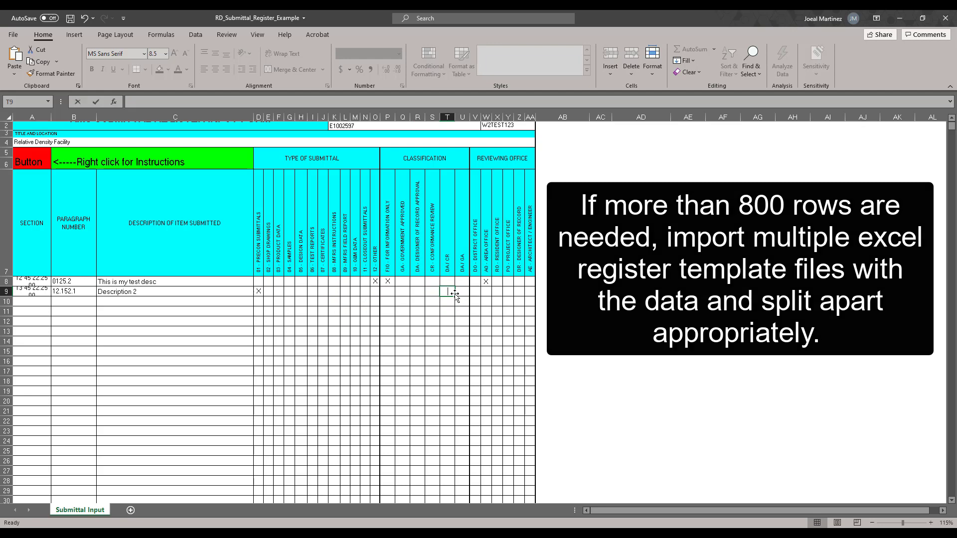
{"action": "left_click", "coordinate": [496, 292]}
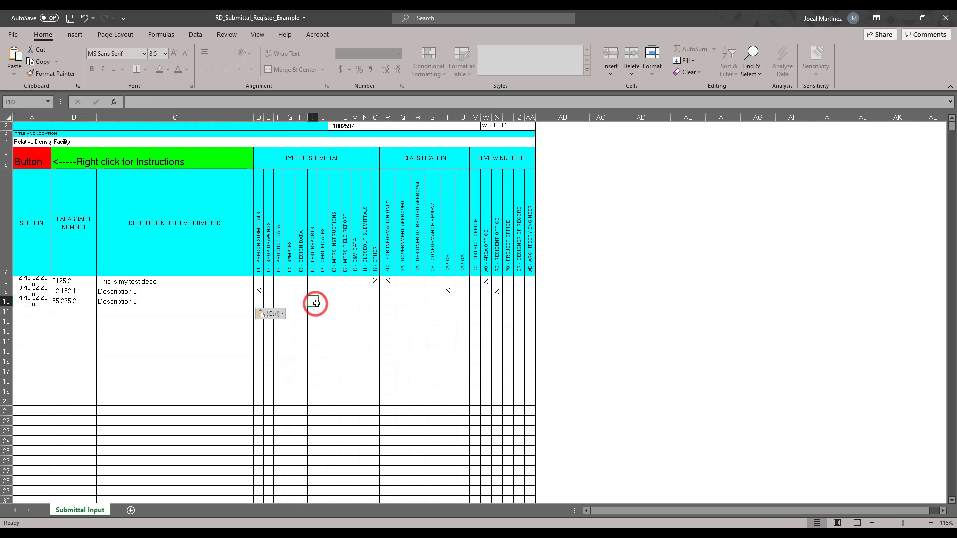
{"action": "left_click", "coordinate": [528, 303]}
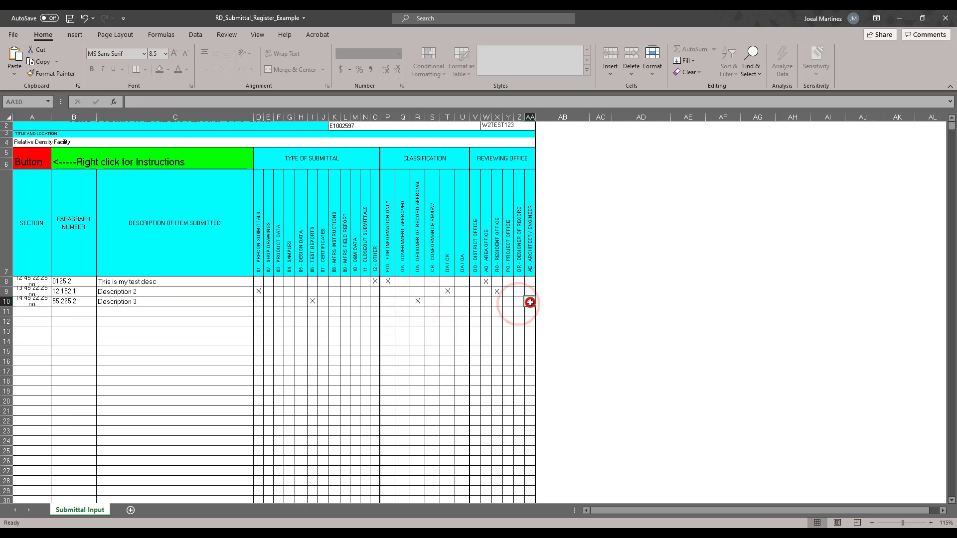
{"action": "left_click", "coordinate": [562, 301]}
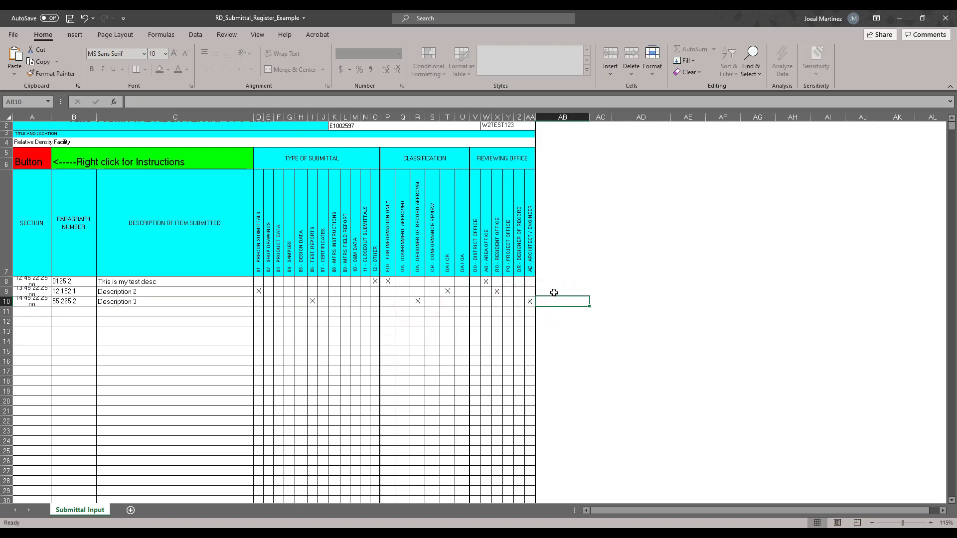
{"action": "mouse_move", "coordinate": [268, 156]}
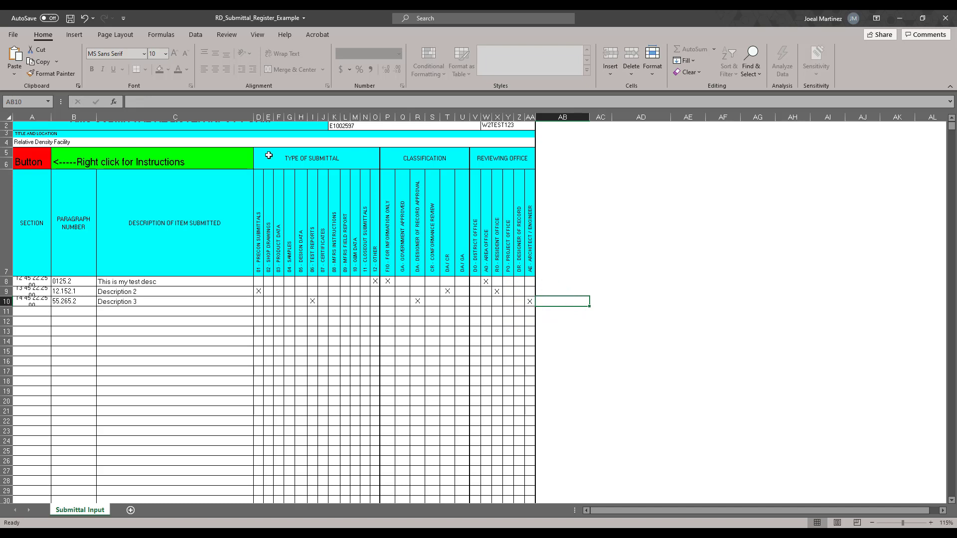
Save the filled register as an Excel Workbook (.xlsx) via Save As > This PC.
{"action": "left_click", "coordinate": [12, 34]}
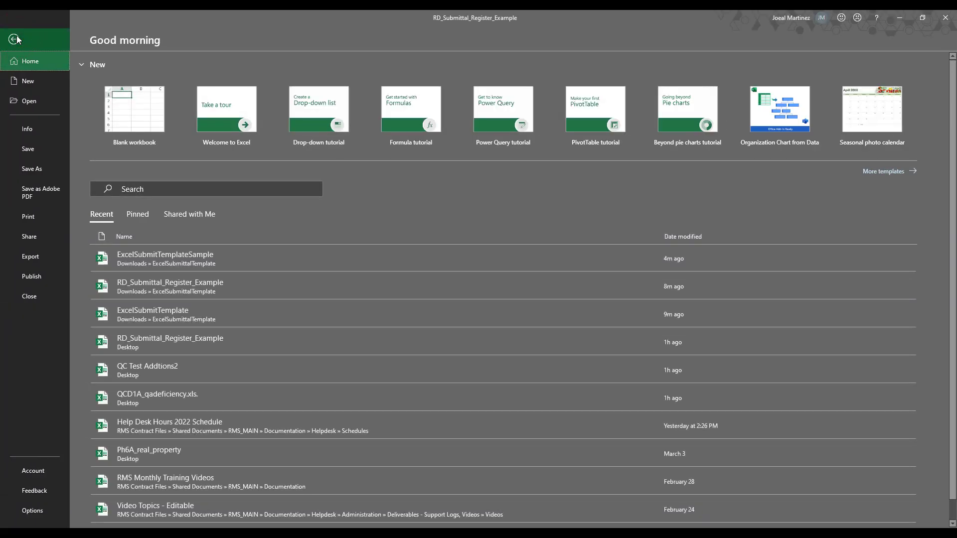
{"action": "left_click", "coordinate": [31, 169]}
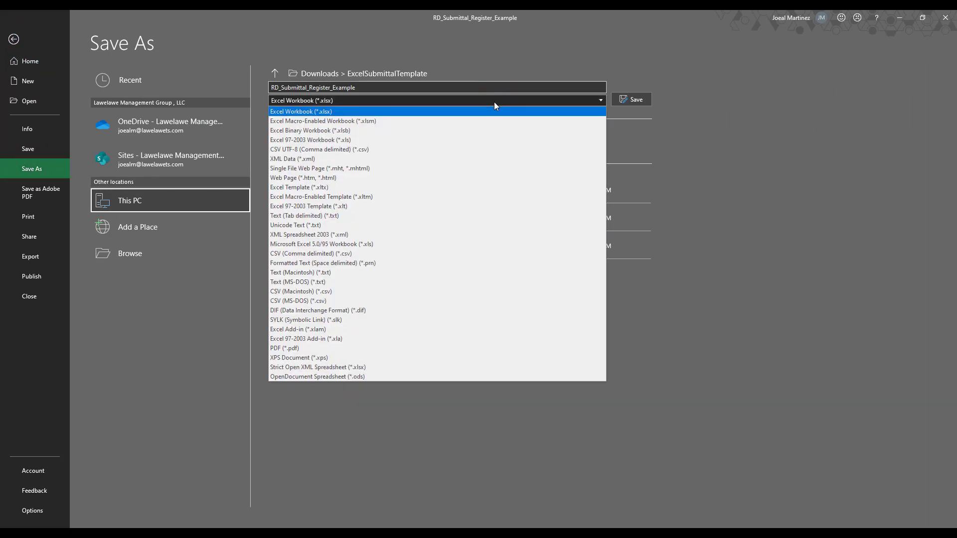
{"action": "left_click", "coordinate": [300, 111]}
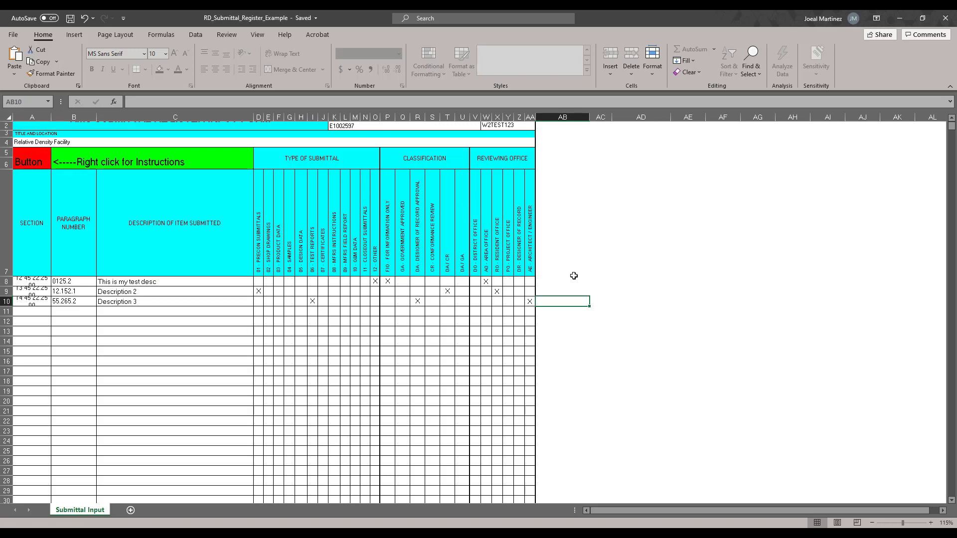
{"action": "mouse_move", "coordinate": [745, 170]}
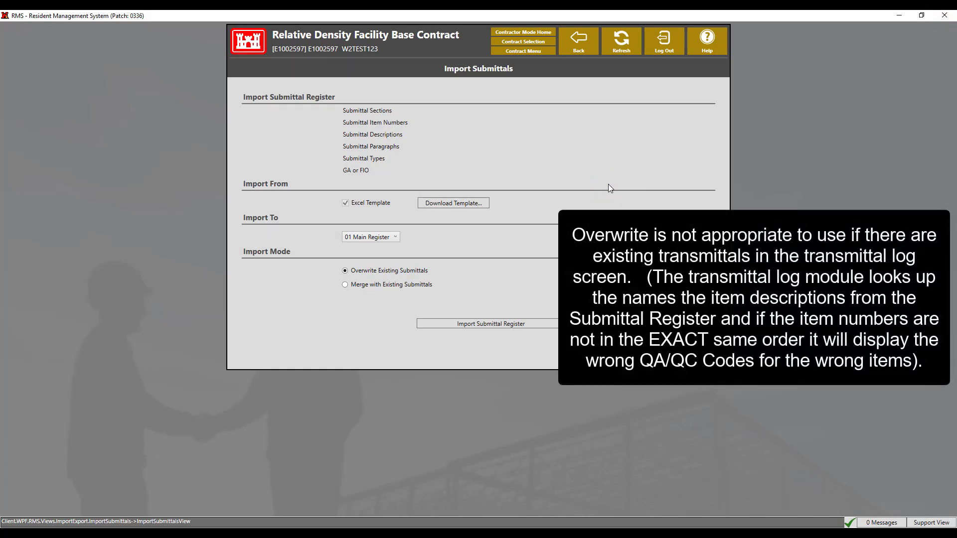
{"action": "mouse_move", "coordinate": [550, 276]}
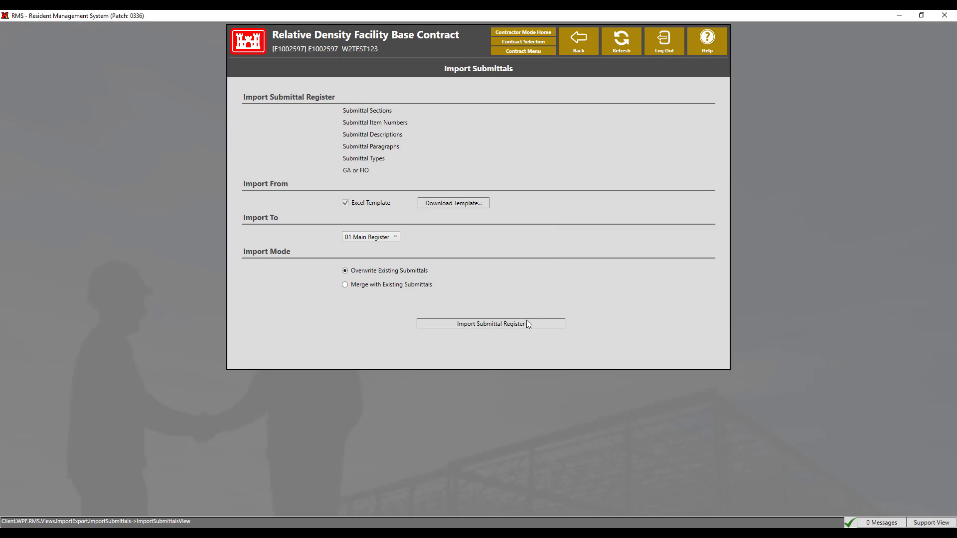
Start the overwrite import, accept the 514-item deletion warning, then cancel at the authentication dialog.
{"action": "left_click", "coordinate": [491, 323]}
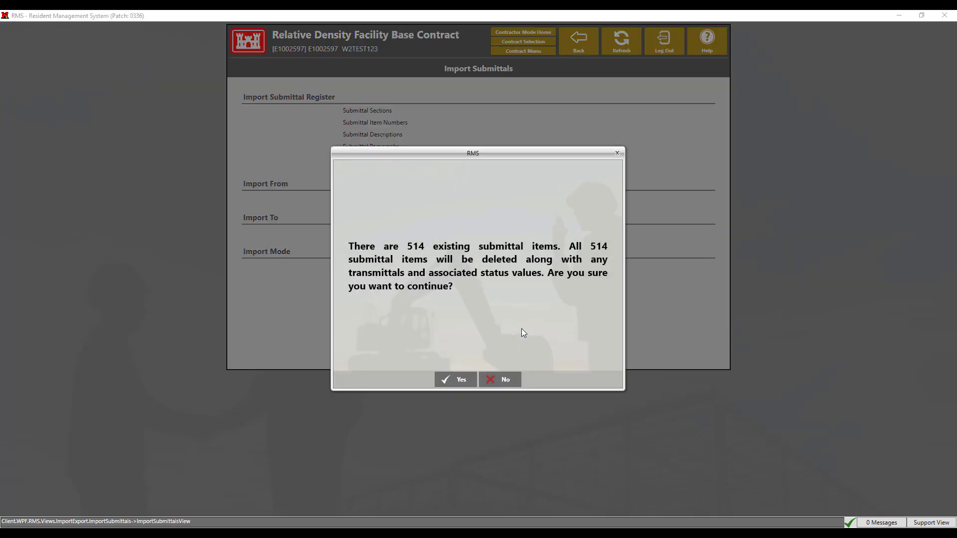
{"action": "mouse_move", "coordinate": [486, 354]}
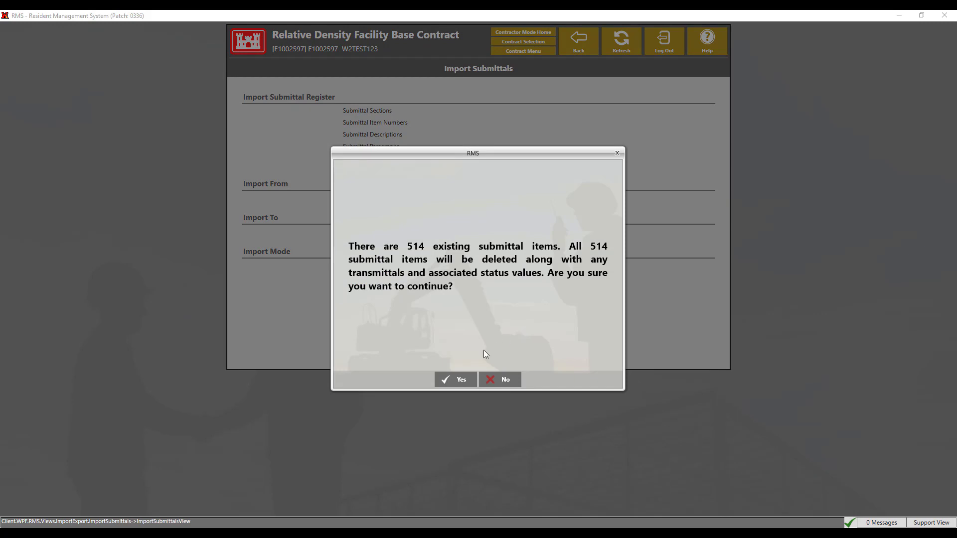
{"action": "left_click", "coordinate": [455, 379]}
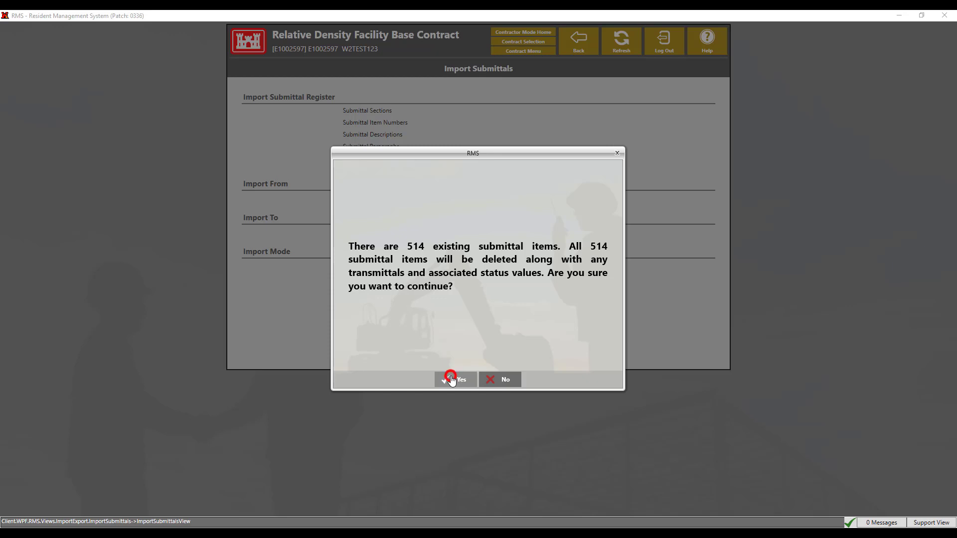
{"action": "left_click", "coordinate": [455, 379]}
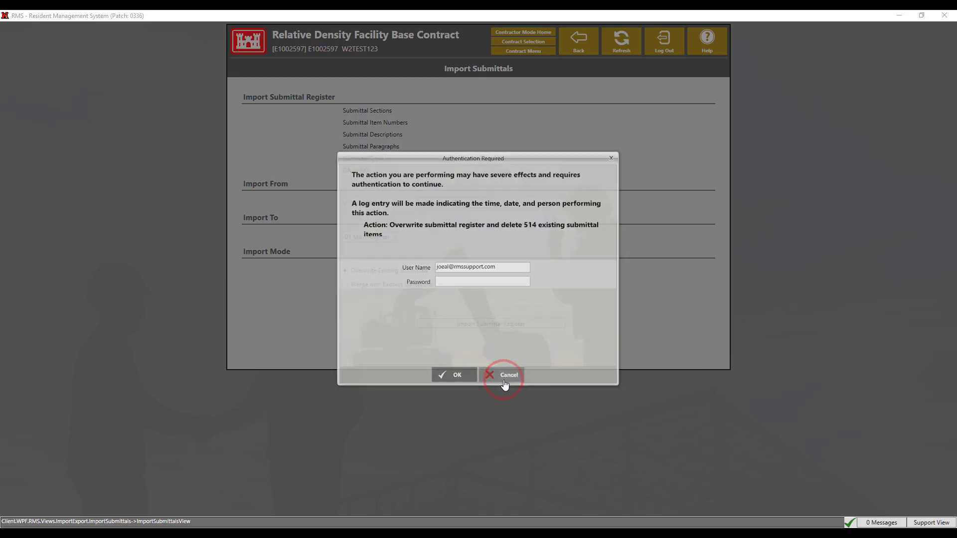
{"action": "left_click", "coordinate": [503, 374]}
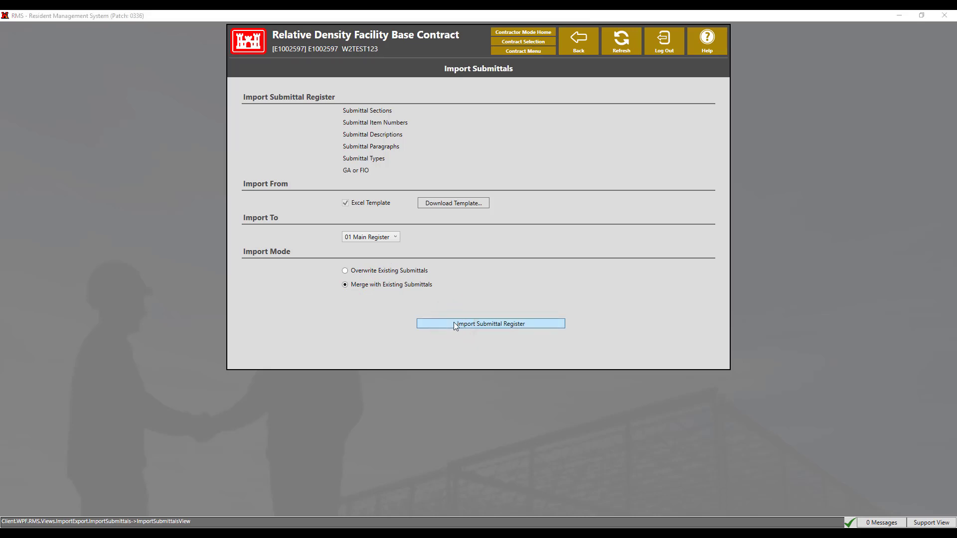
Import RD_Submittal_Register_Example in merge mode and acknowledge the 3-item success message.
{"action": "left_click", "coordinate": [490, 323]}
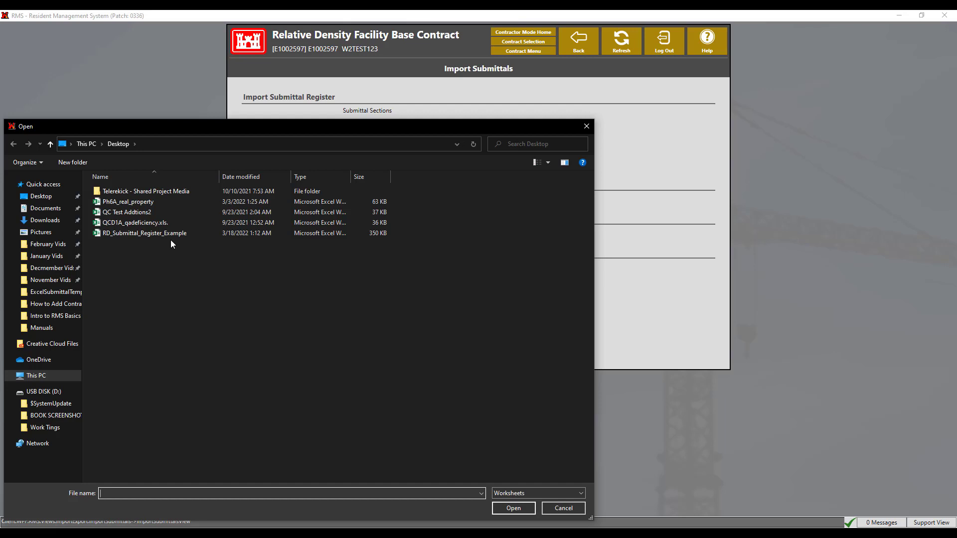
{"action": "left_click", "coordinate": [562, 507]}
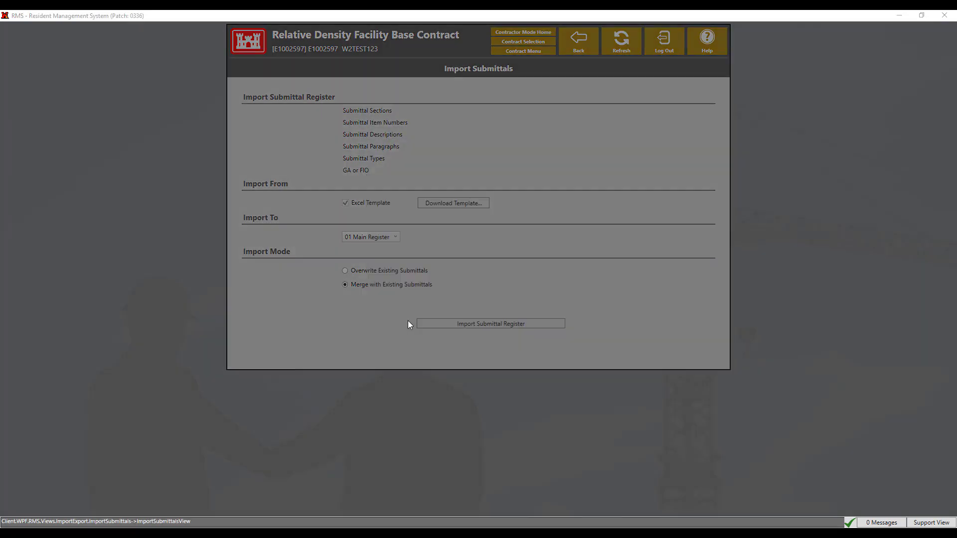
{"action": "left_click", "coordinate": [489, 323]}
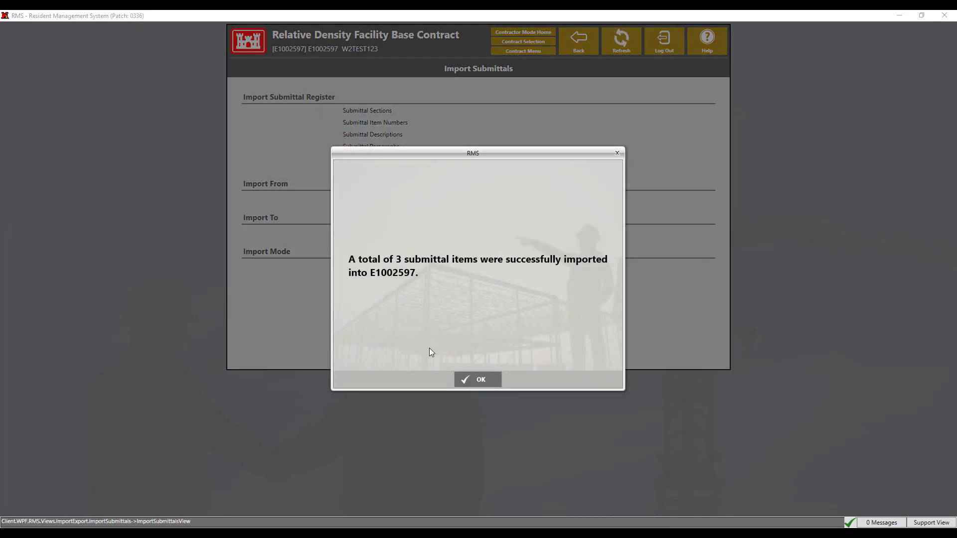
{"action": "left_click", "coordinate": [478, 379]}
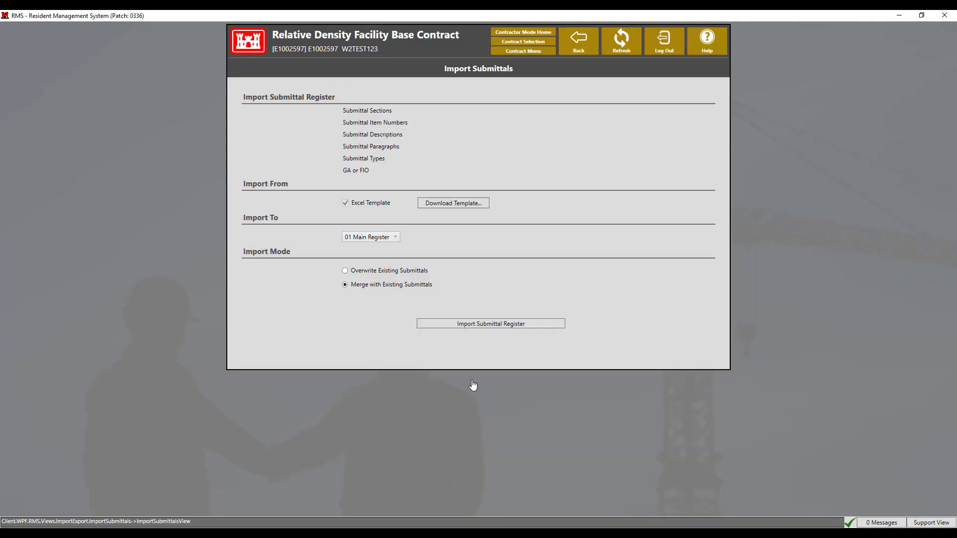
{"action": "mouse_move", "coordinate": [579, 42]}
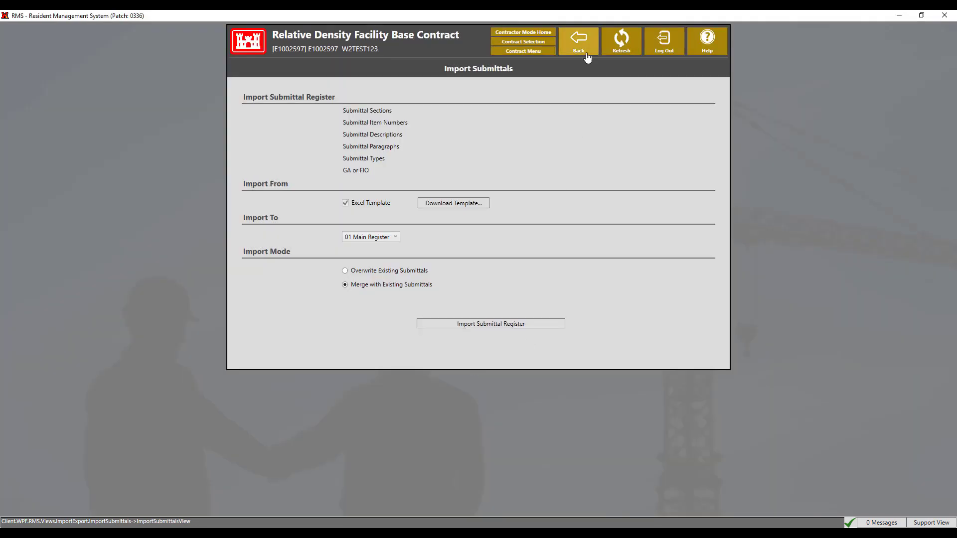
Return to the contract menu and open Submittal Register from the Submittals tab.
{"action": "left_click", "coordinate": [577, 41]}
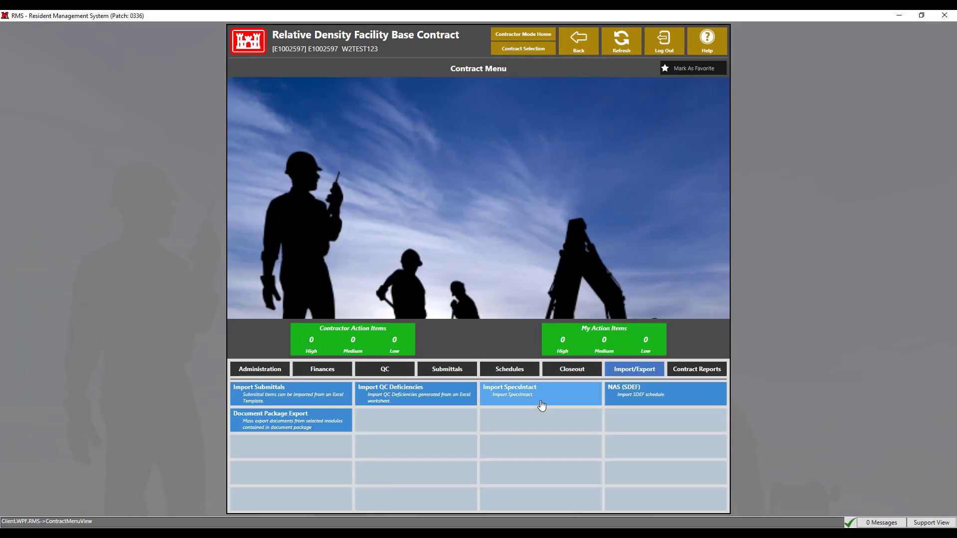
{"action": "left_click", "coordinate": [447, 369]}
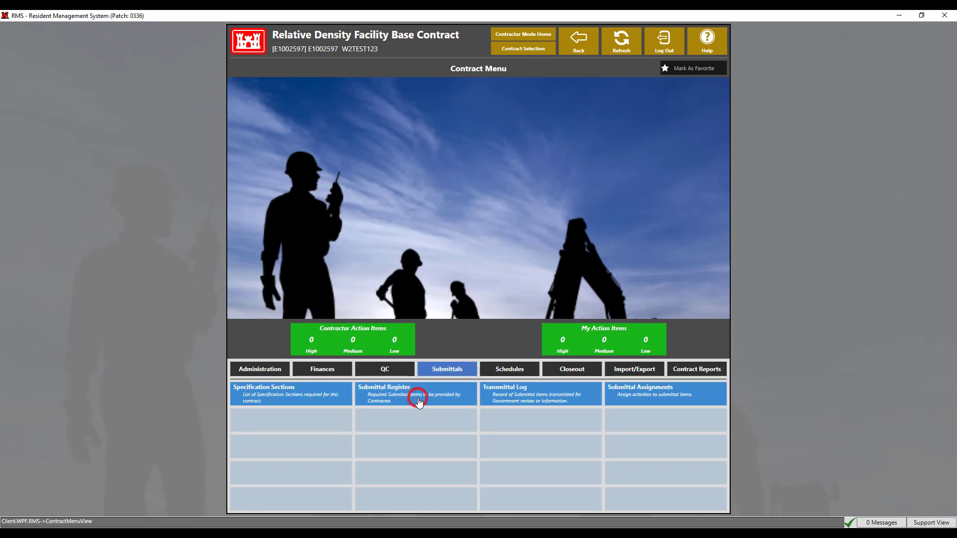
{"action": "left_click", "coordinate": [415, 393]}
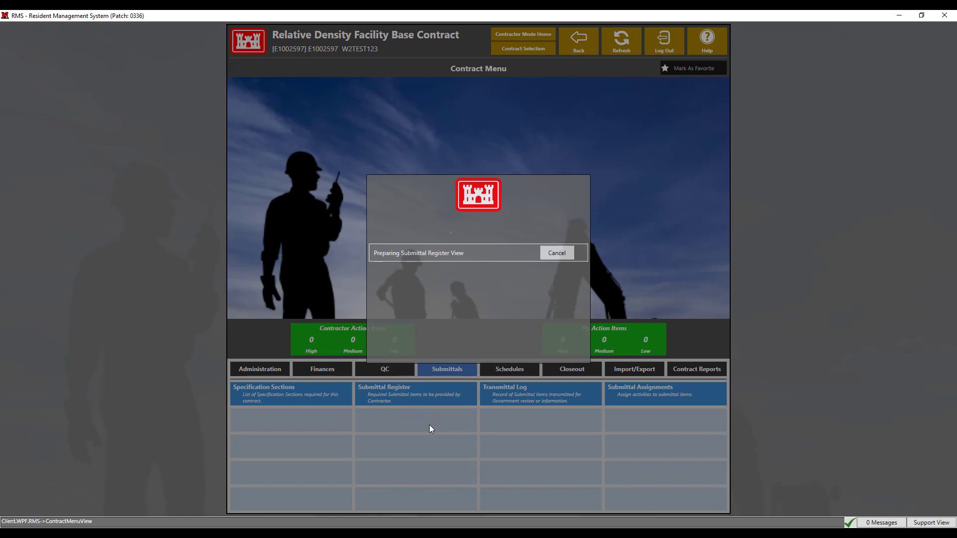